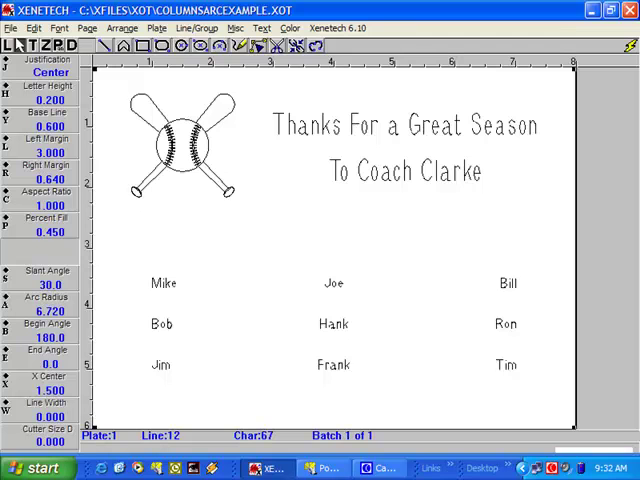
Select and delete the logo, heading and names, leaving the plate blank.
key("ctrl+a")
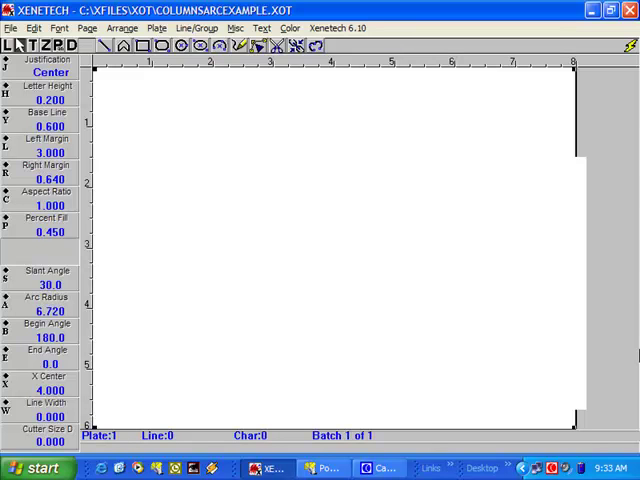
left_click(262, 27)
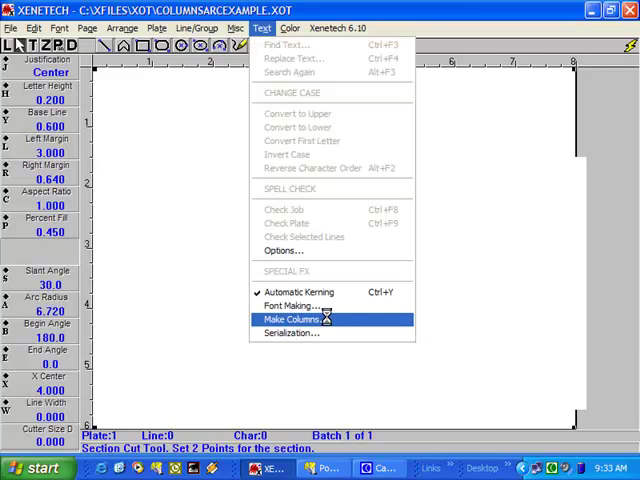
Open Make Columns for the nine names and review its Setup options.
left_click(289, 318)
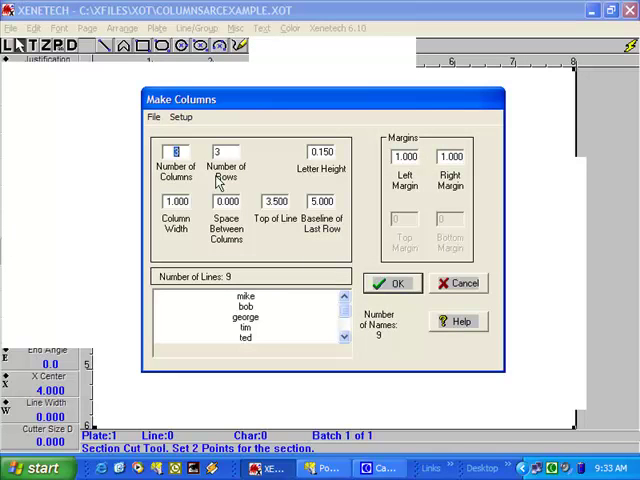
left_click(181, 117)
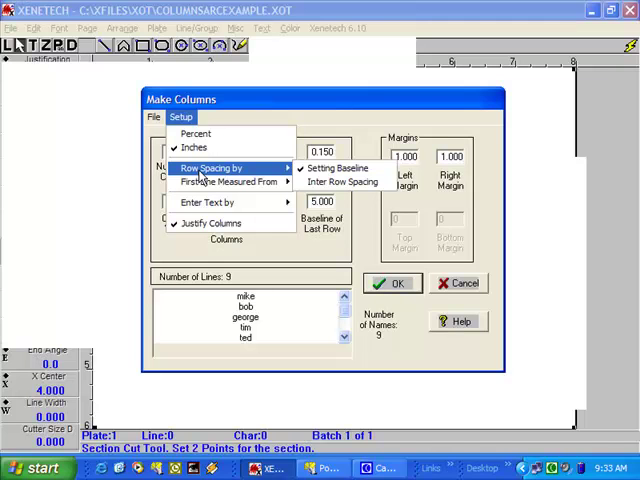
mouse_move(230, 181)
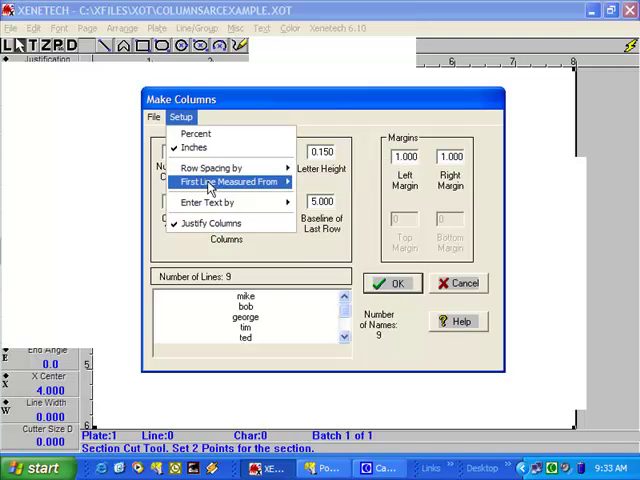
mouse_move(228, 181)
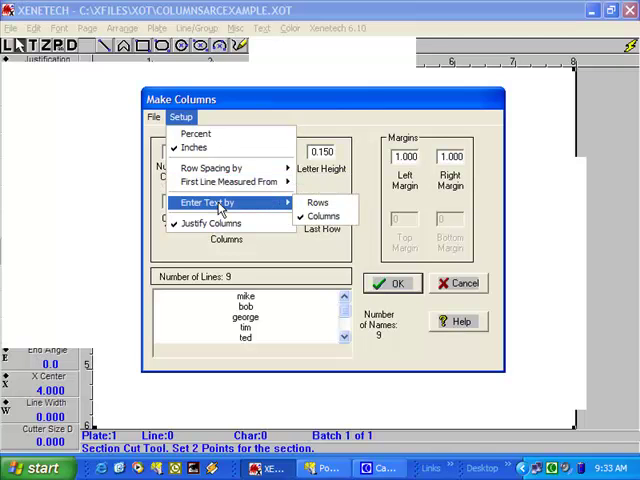
mouse_move(225, 223)
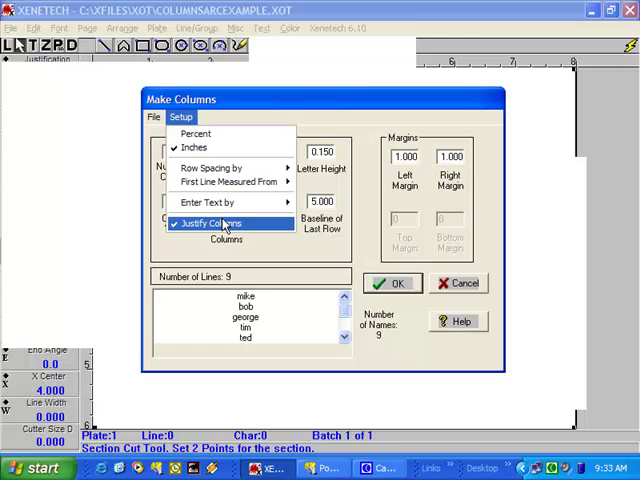
mouse_move(243, 224)
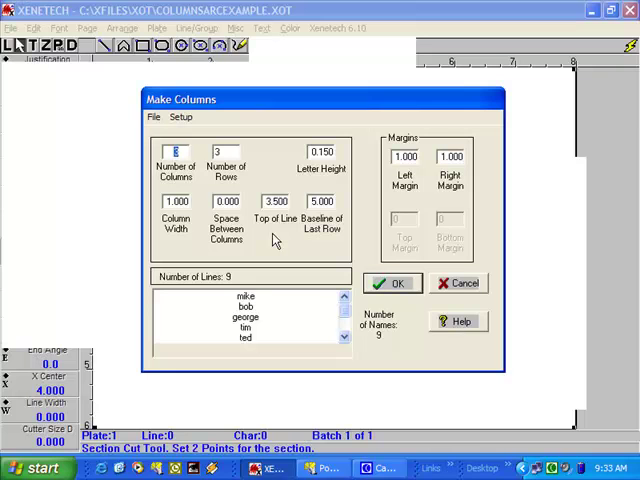
Check letter height, column width, top line and last-row baseline, then apply the three-column layout.
left_click(224, 151)
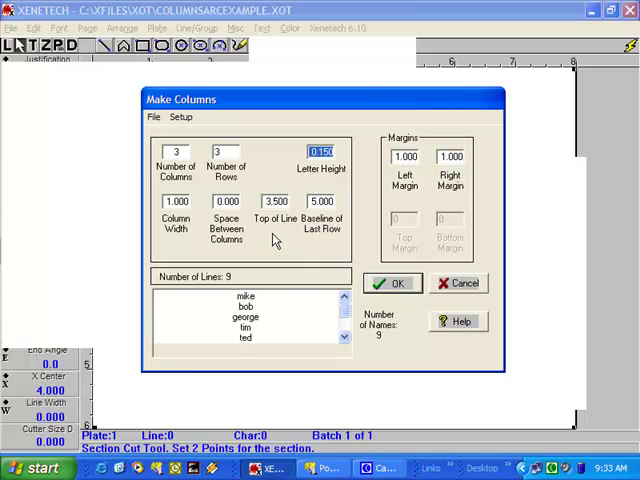
left_click(175, 201)
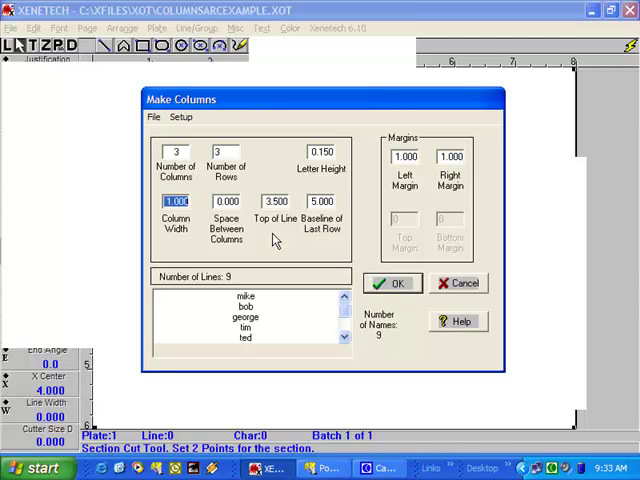
left_click(225, 201)
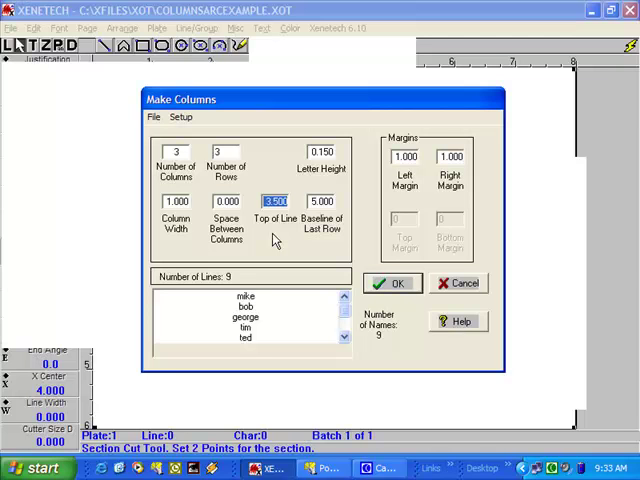
left_click(320, 201)
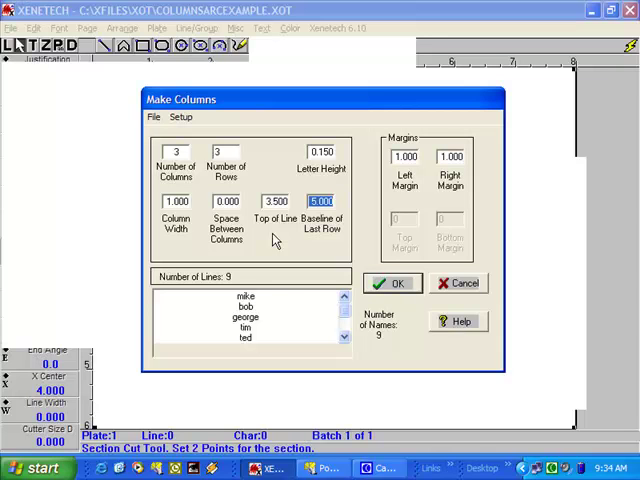
mouse_move(287, 297)
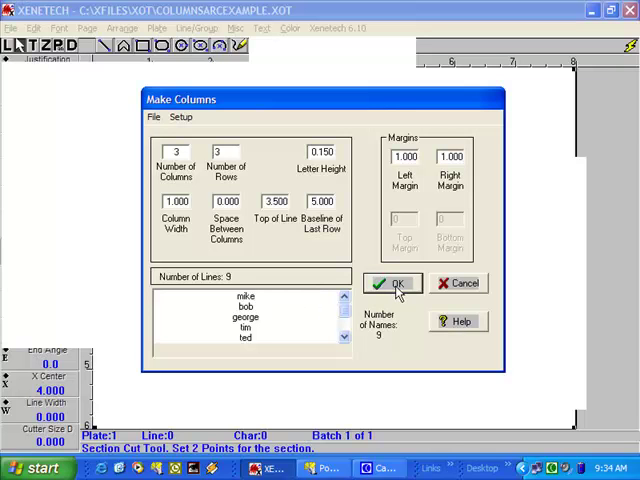
left_click(391, 283)
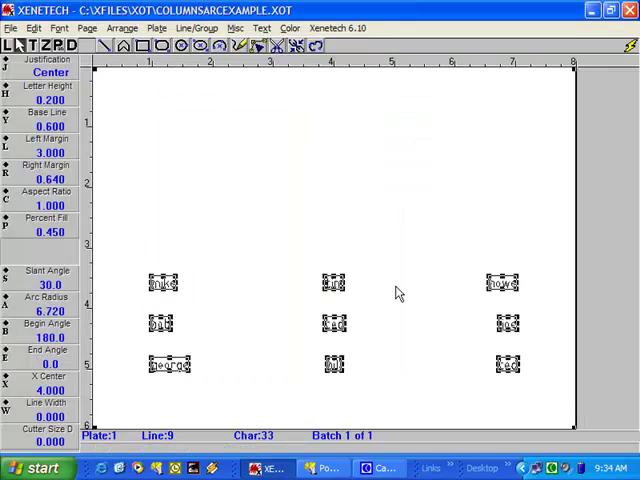
left_click(413, 238)
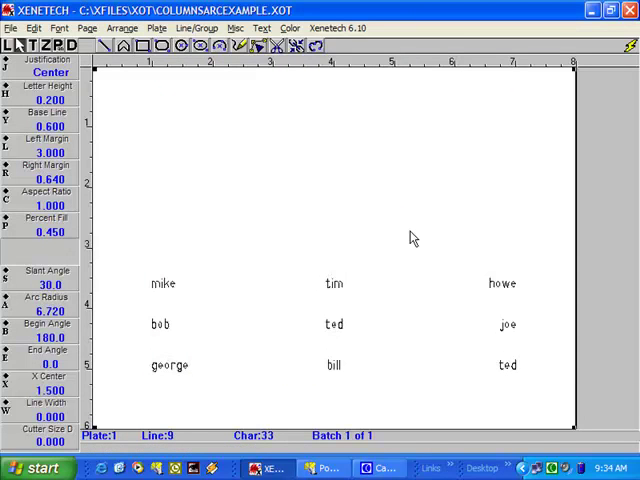
mouse_move(351, 207)
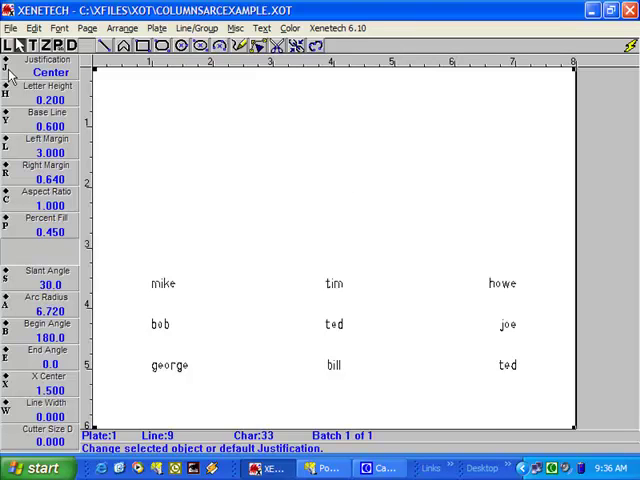
left_click(44, 73)
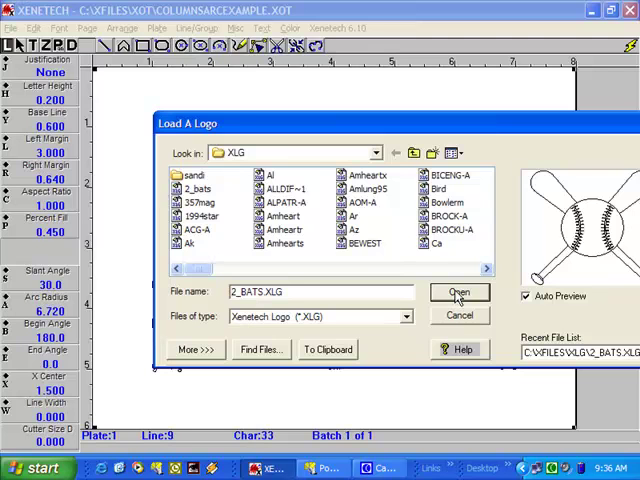
Load the 2_BATS.XLG logo and set text justification to Center.
left_click(459, 292)
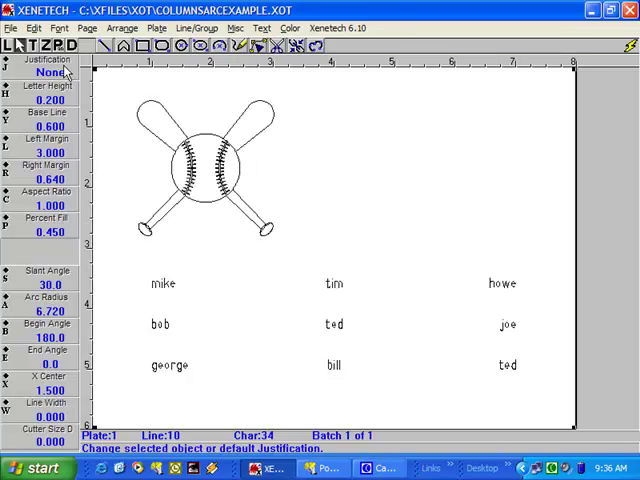
left_click(45, 73)
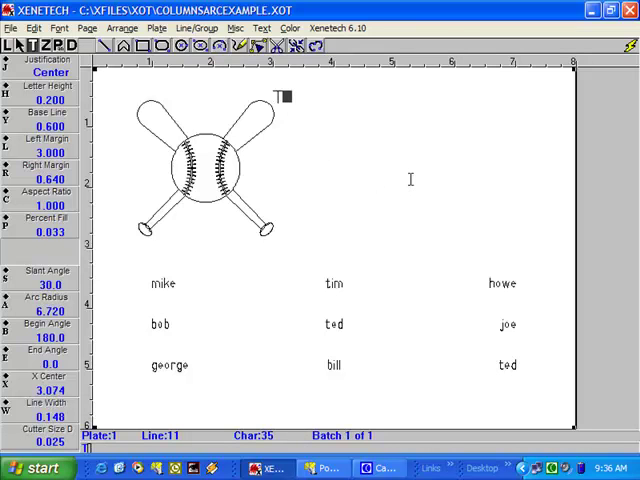
Type the heading 'TO THE BEST COACH' and 'COACH CLARKE 2002' on two lines.
type("TO THE BE")
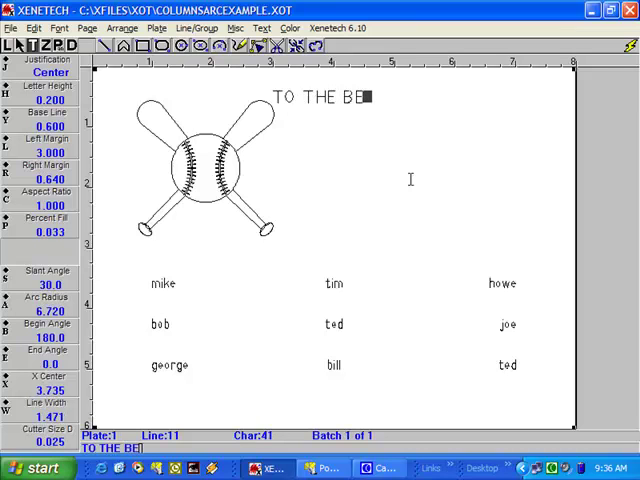
type("ST CO")
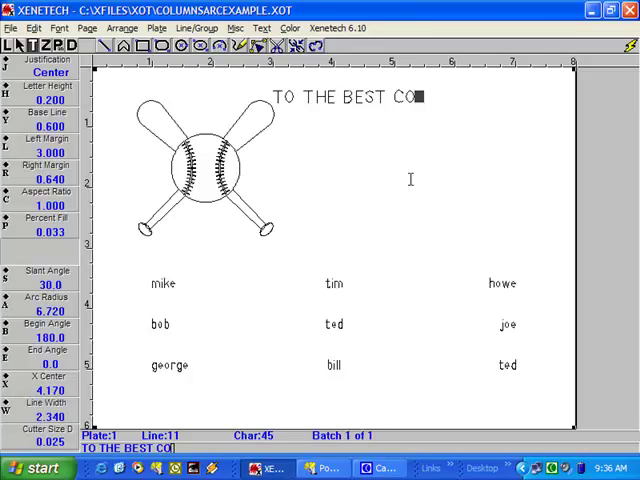
type("ACH")
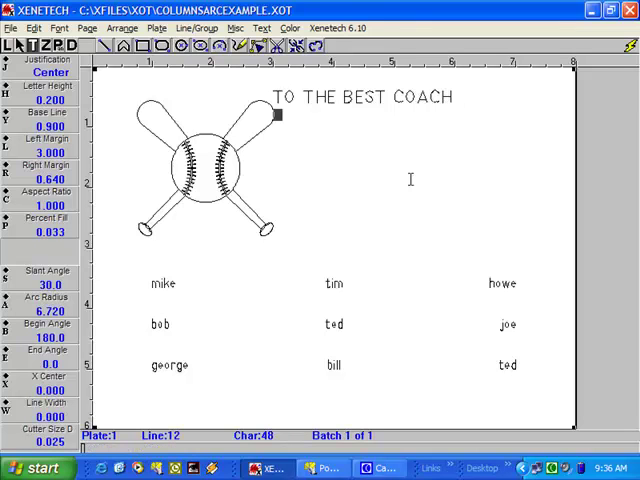
type("COAC")
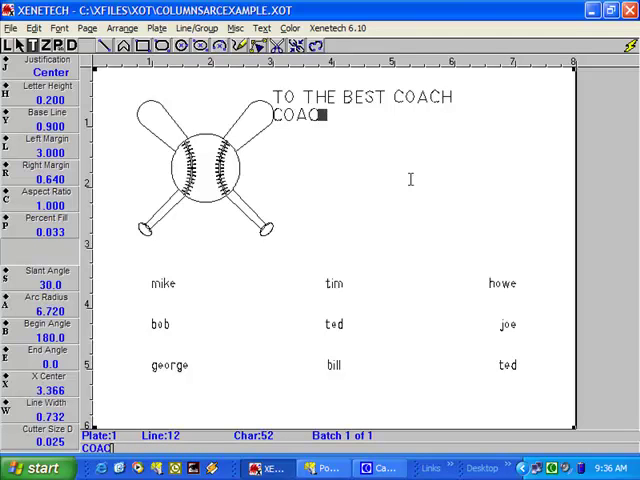
type("CL")
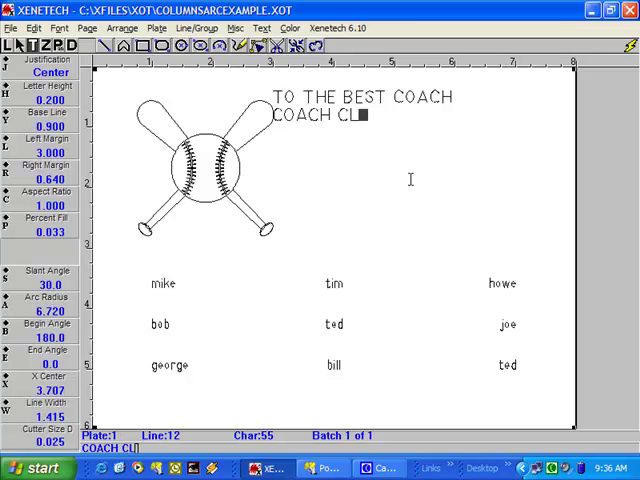
type("ARKE")
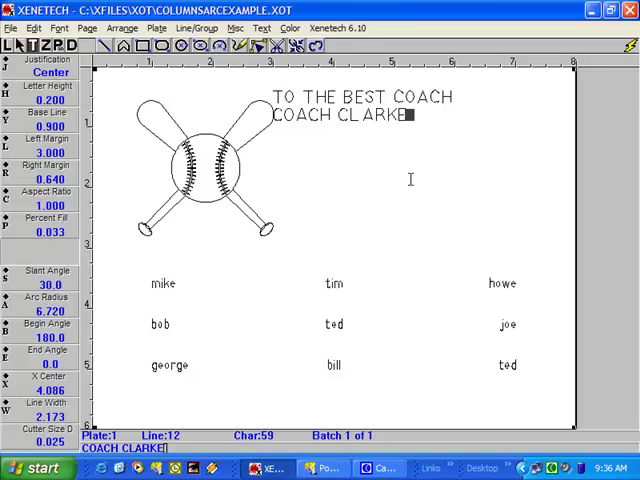
type("200")
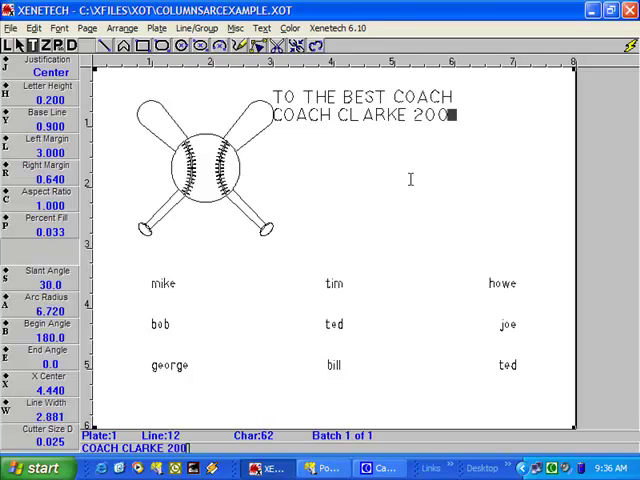
type("2")
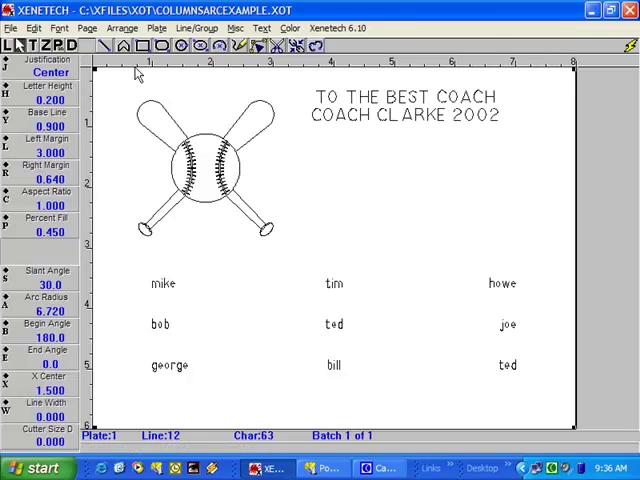
Raise both heading lines to 0.320 letter height, space them apart, and nudge the logo.
left_click(405, 120)
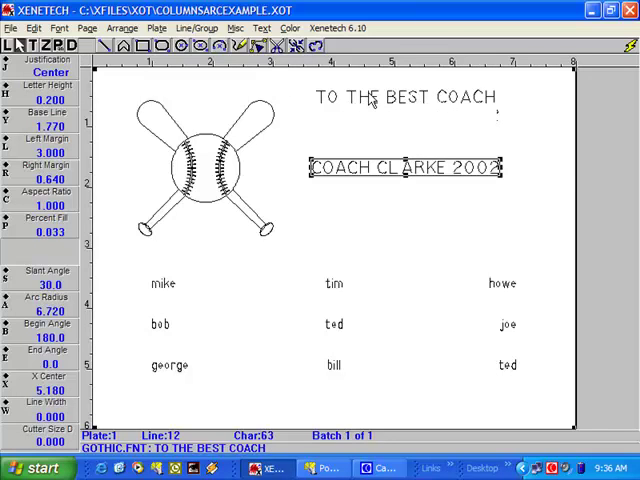
left_click(405, 105)
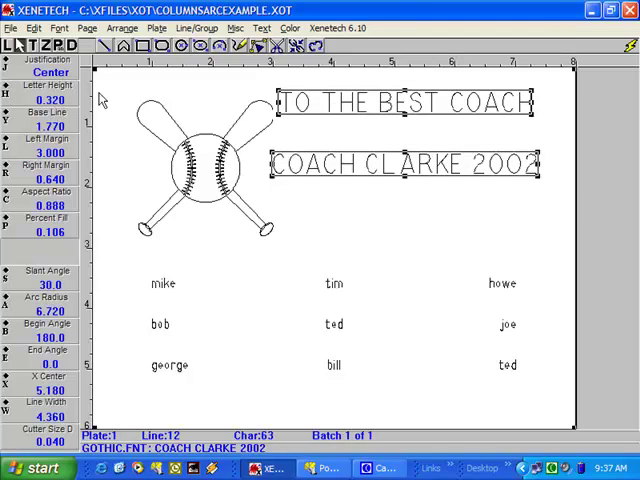
left_click(195, 165)
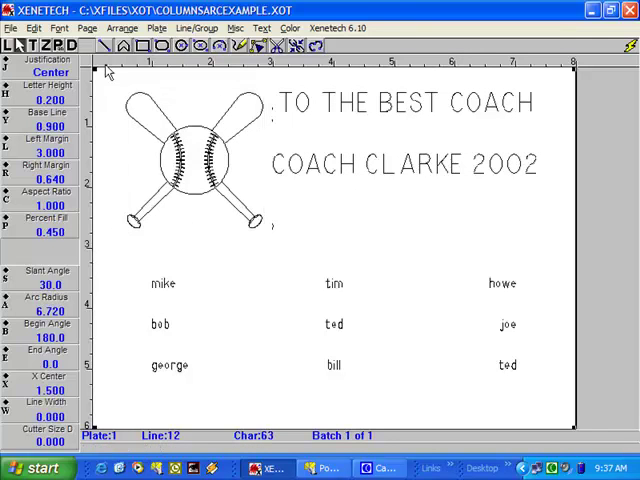
mouse_move(382, 202)
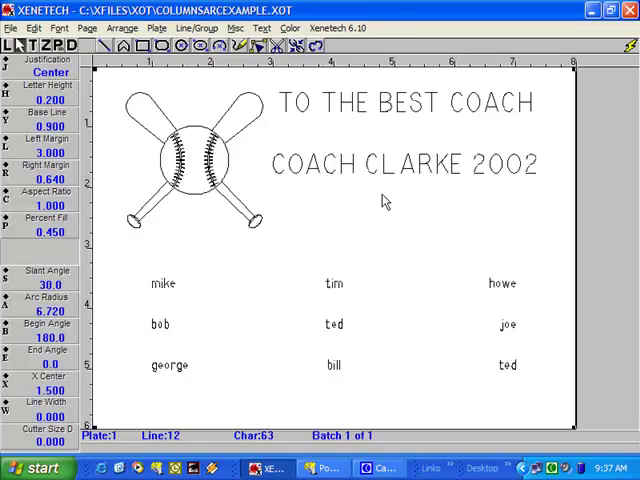
Lower TO THE BEST COACH and set COACH CLARKE 2002's Base Line to 1.969.
left_click(400, 105)
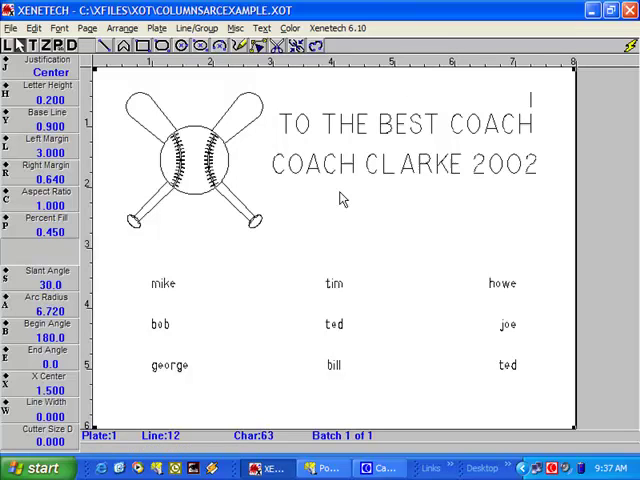
left_click(408, 165)
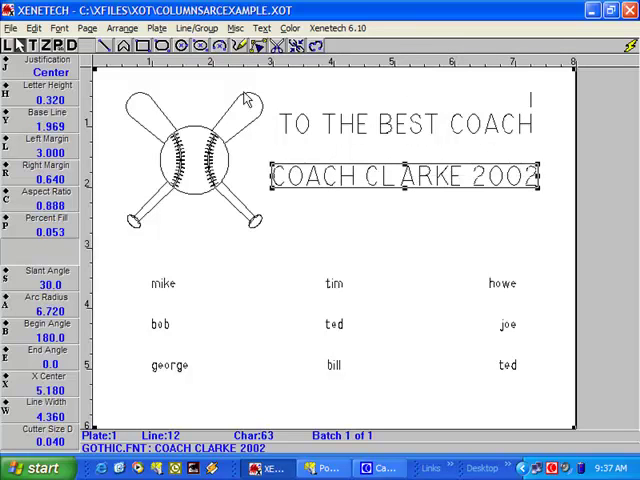